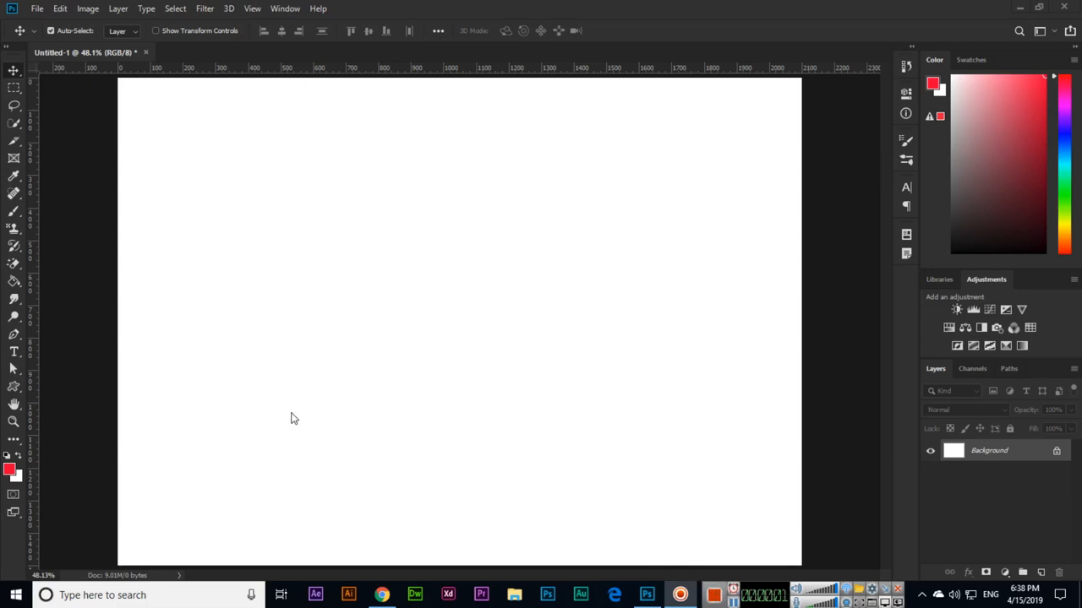
{"action": "mouse_move", "coordinate": [19, 338]}
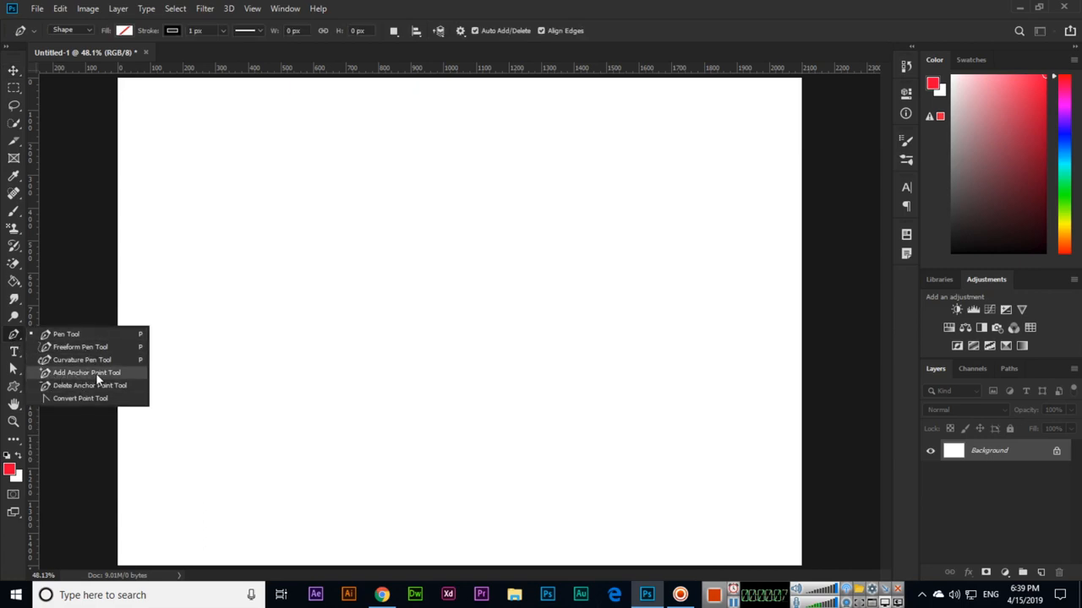
{"action": "mouse_move", "coordinate": [82, 359]}
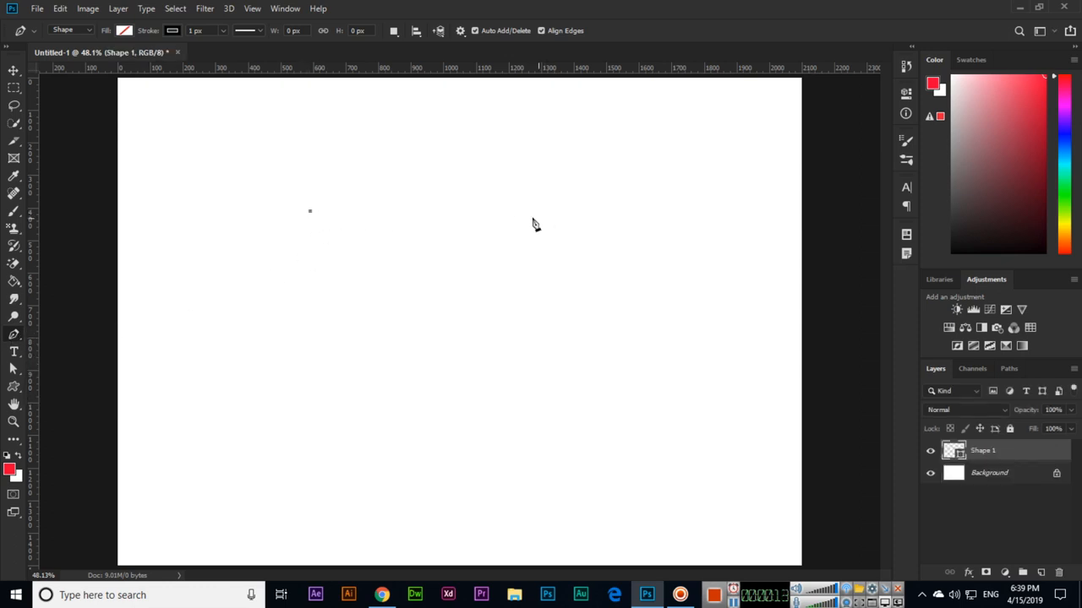
{"action": "mouse_move", "coordinate": [477, 220]}
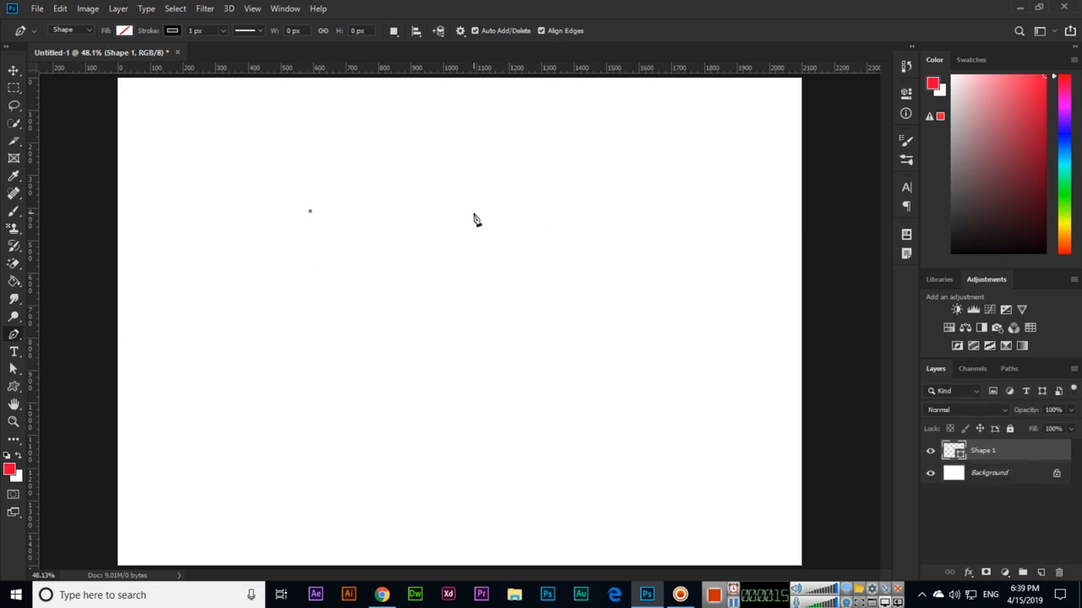
- Place the top-edge and bottom anchors with curved segments, then close the path at its starting point
{"action": "left_click_drag", "start_coordinate": [309, 211], "coordinate": [520, 211]}
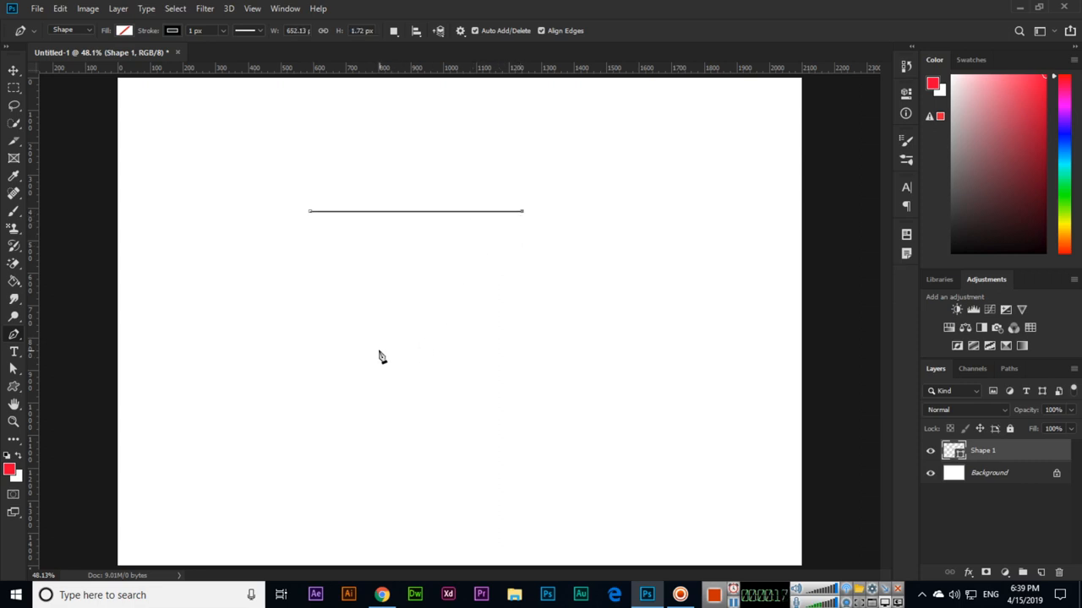
{"action": "left_click_drag", "start_coordinate": [520, 209], "coordinate": [384, 402]}
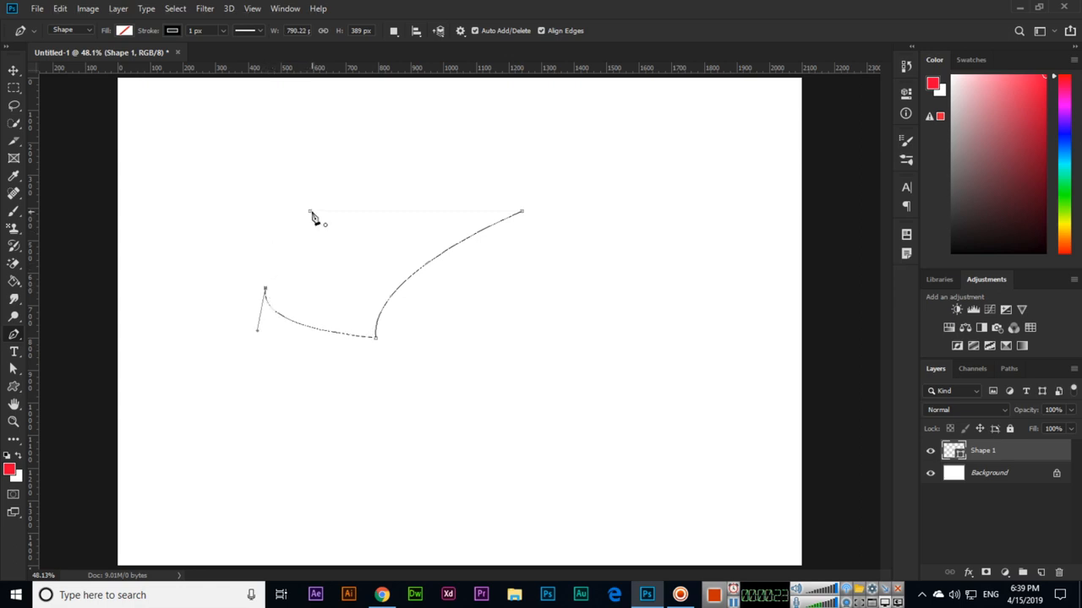
{"action": "left_click", "coordinate": [310, 213]}
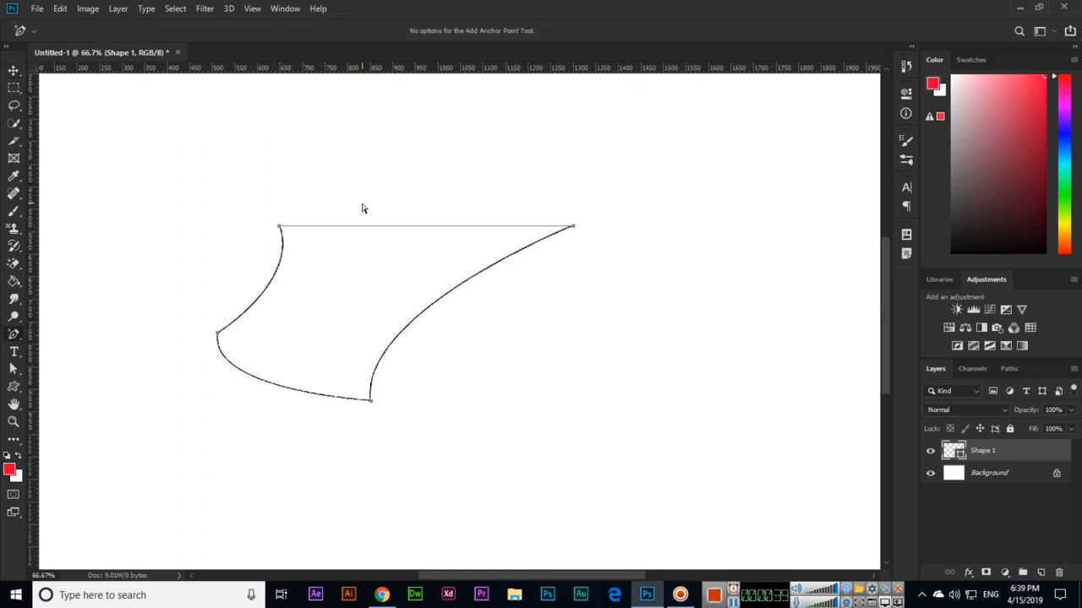
{"action": "mouse_move", "coordinate": [355, 235]}
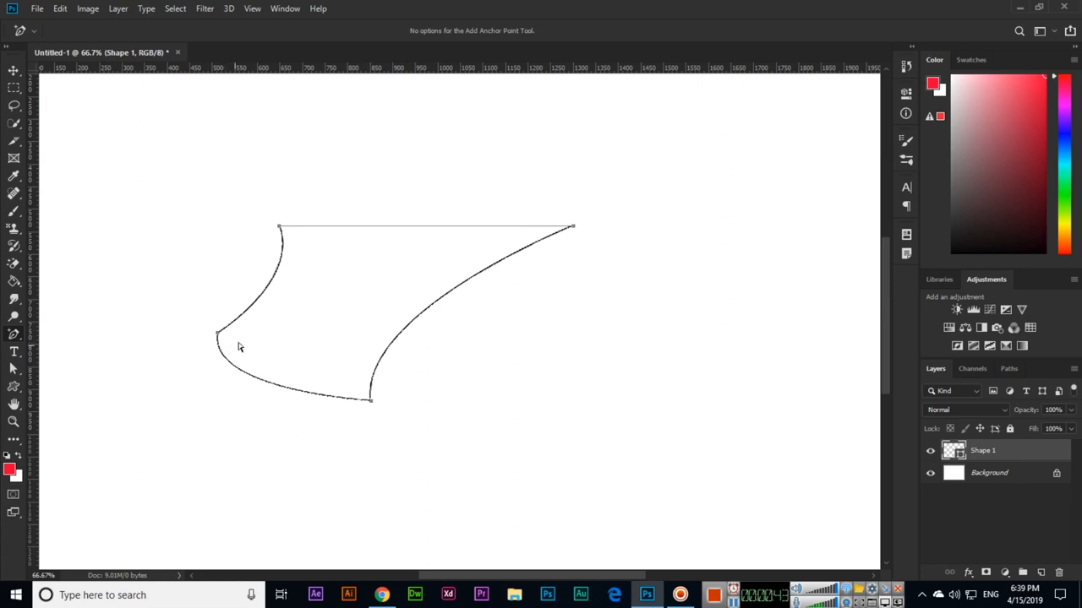
{"action": "mouse_move", "coordinate": [408, 234]}
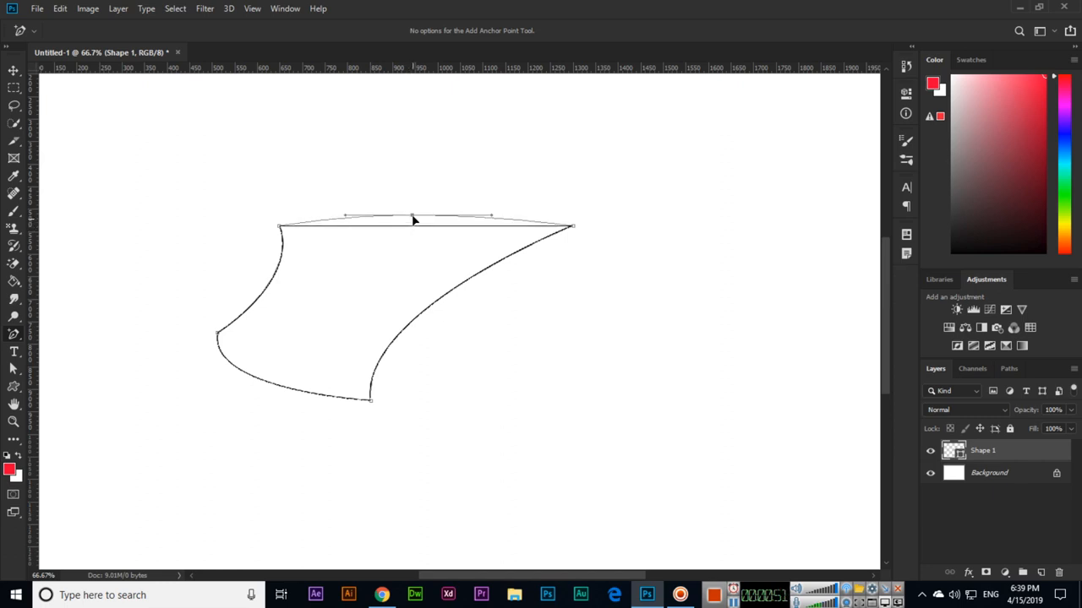
- Insert a smooth anchor point with handles on the path's top edge
{"action": "left_click_drag", "start_coordinate": [414, 222], "coordinate": [414, 199]}
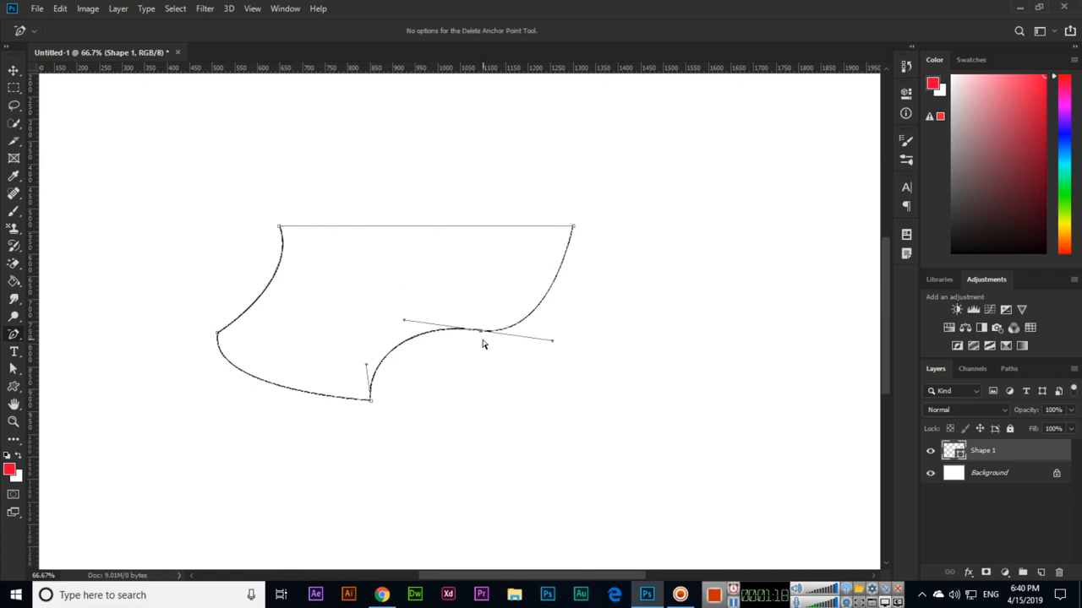
- Delete the extra anchor on the lower right edge so it runs straight again
{"action": "left_click", "coordinate": [454, 331]}
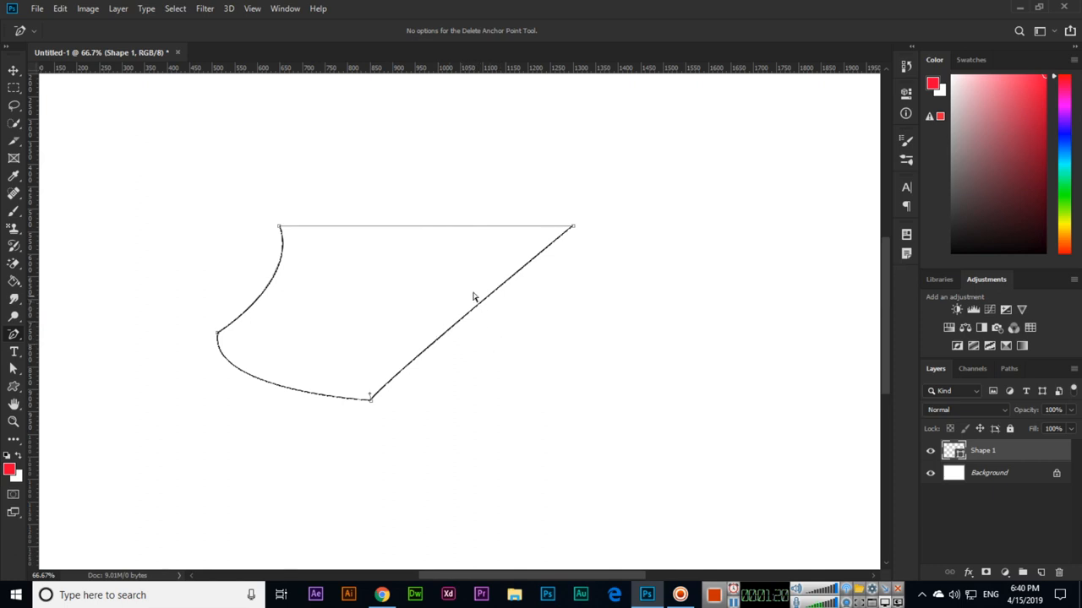
{"action": "mouse_move", "coordinate": [446, 317]}
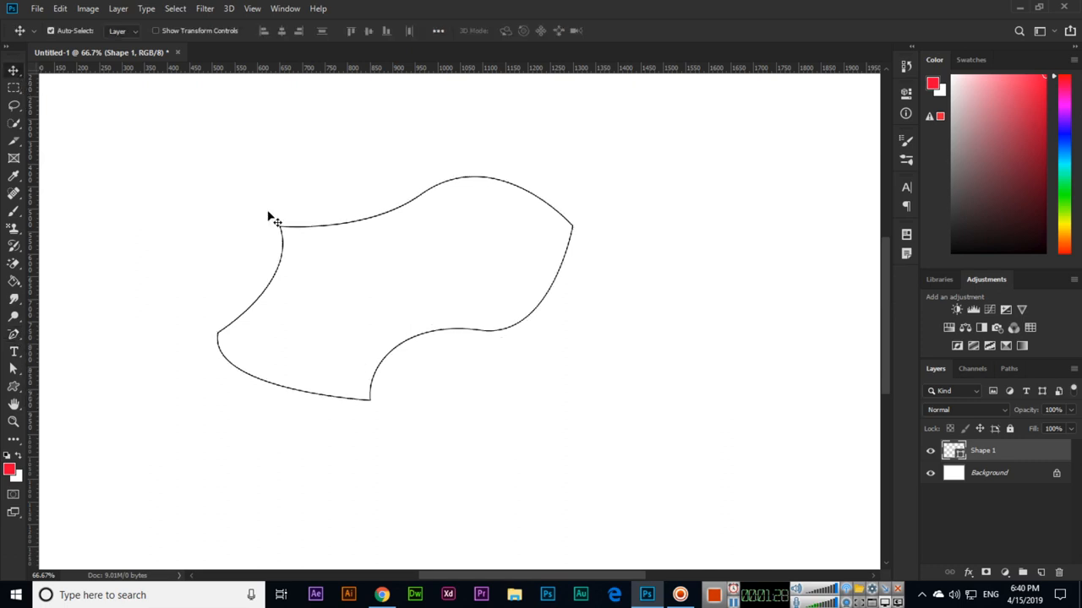
{"action": "mouse_move", "coordinate": [539, 448]}
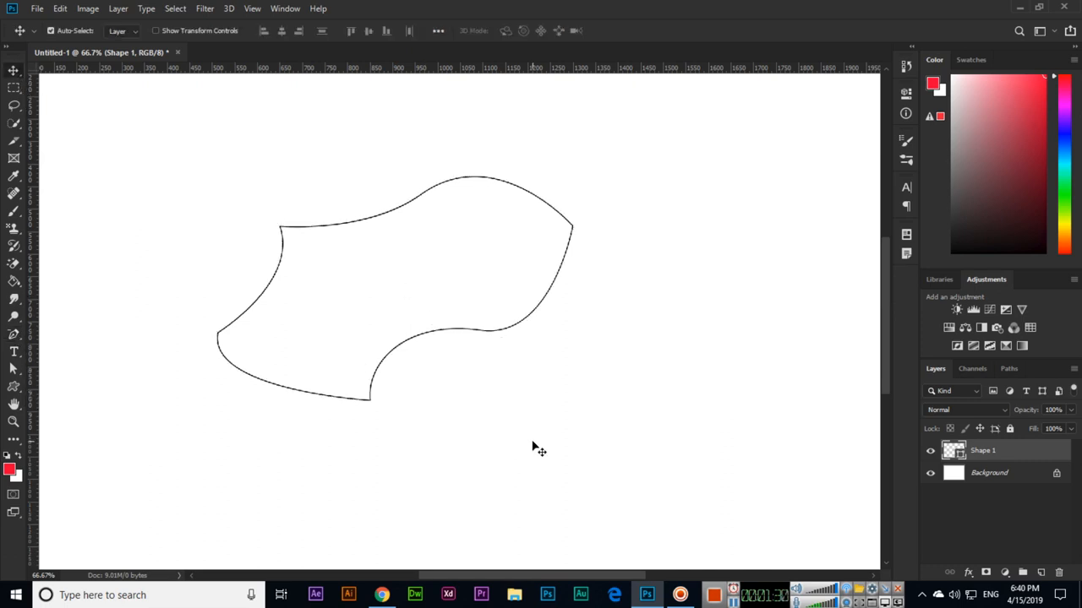